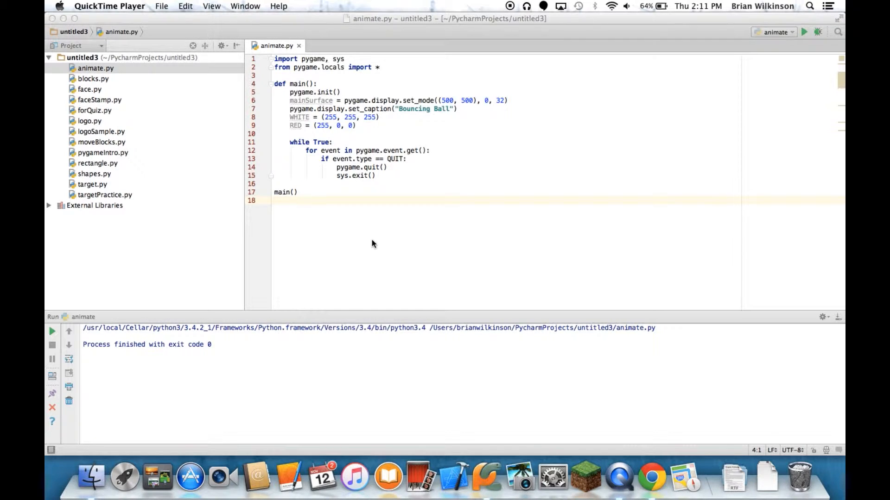
mouse_move(342, 203)
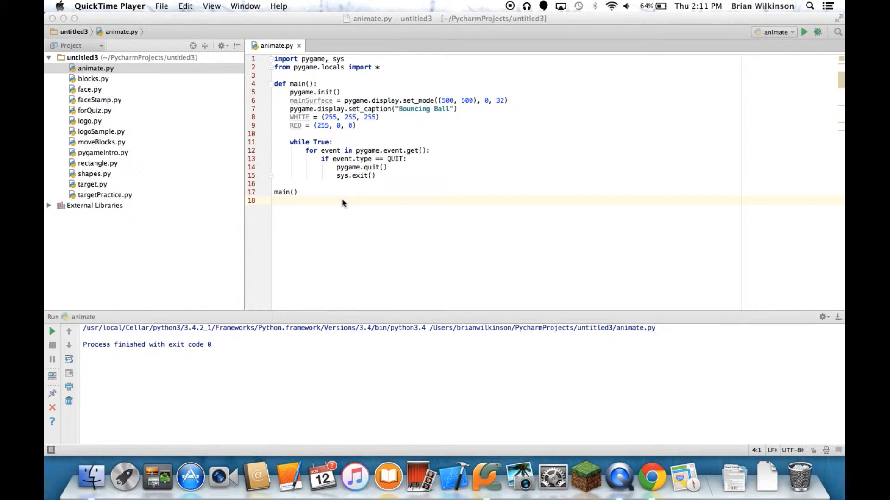
- Run animate.py, confirm the empty Bouncing Ball window appears, and close it
click(340, 200)
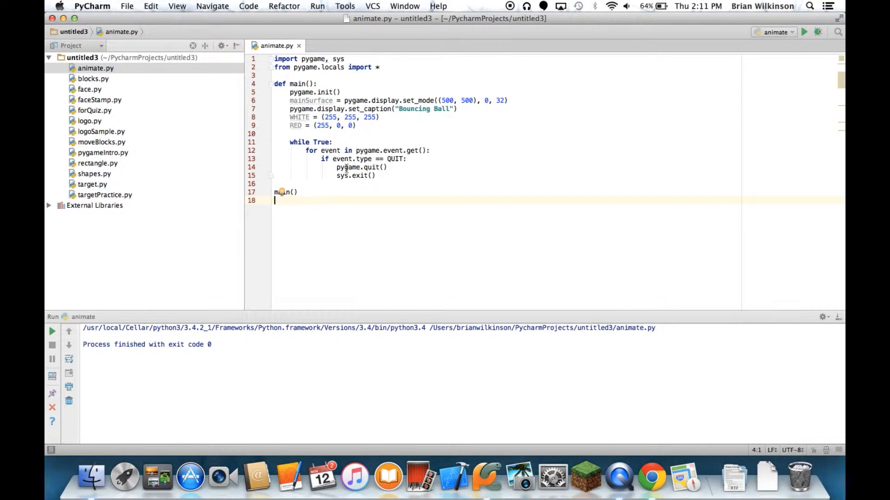
click(805, 32)
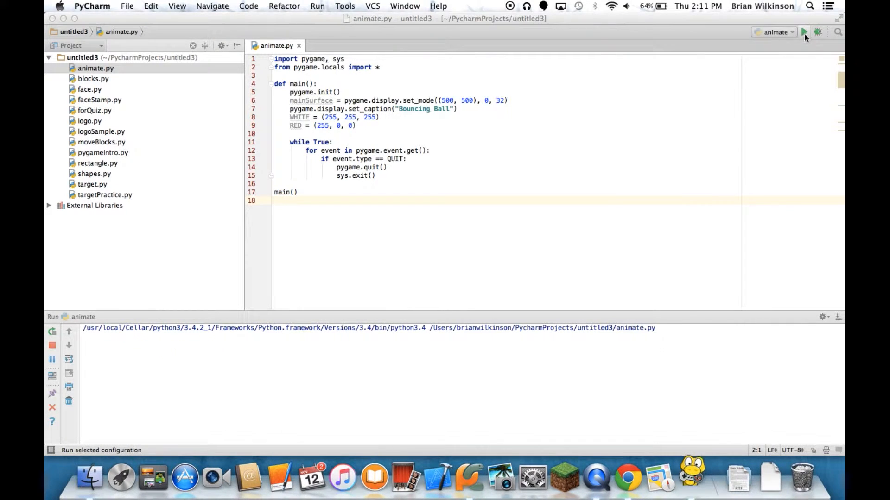
click(805, 31)
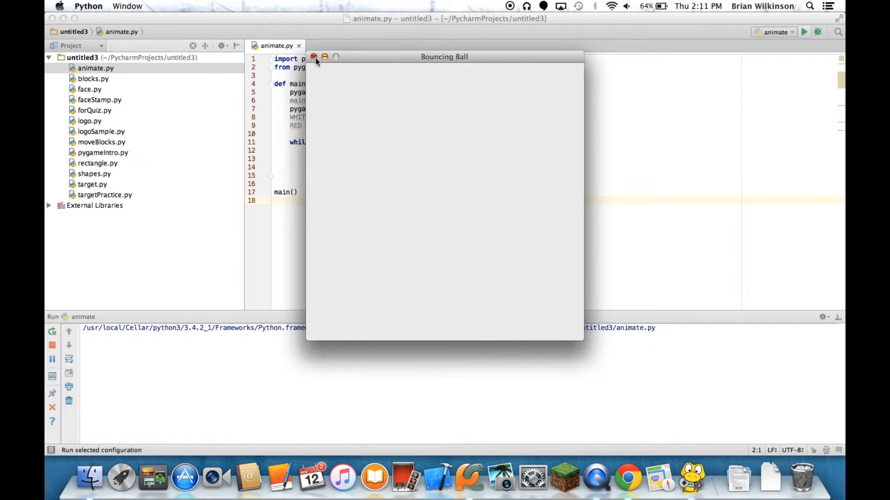
click(313, 56)
text(block =)
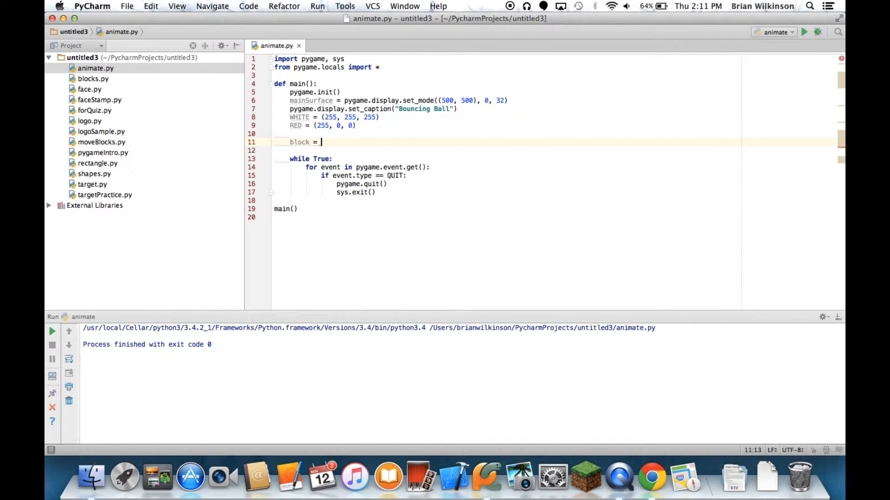
- Define block = pygame.Surface((50, 50)) and rect = block.get_rect() before the loop
text(pygame.Surface((50, 50)))
click(507, 150)
text(rect =)
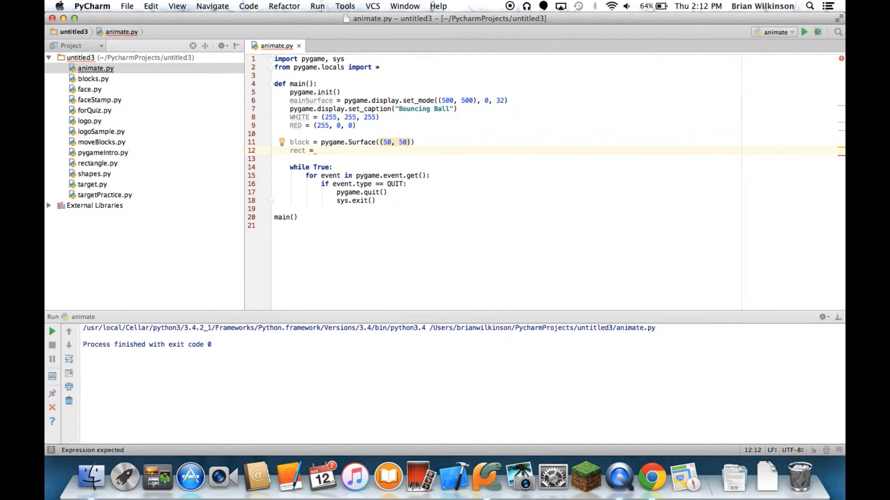
text(block.get_rect())
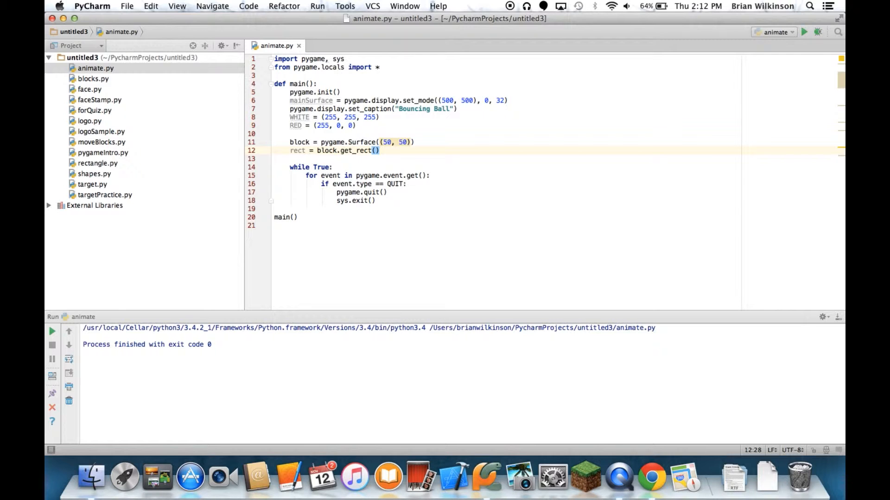
text(block.fill(RED)
text(rect.left += speedx)
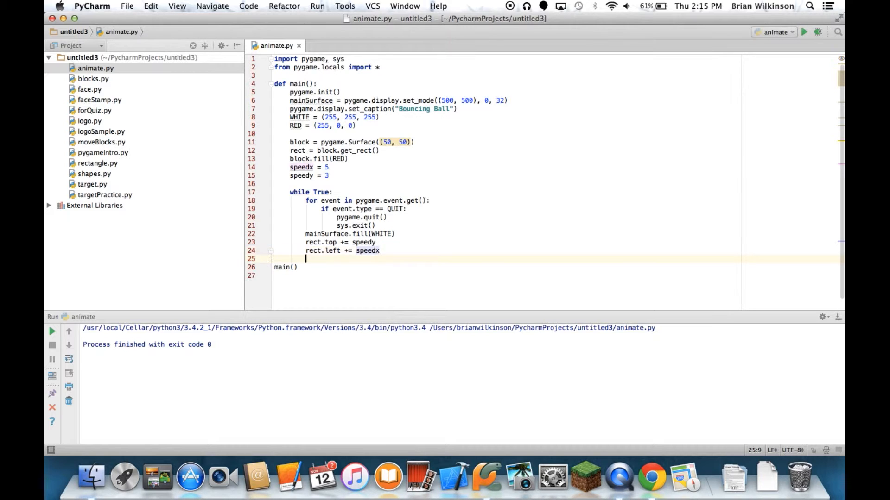
- Add mainSurface.blit(block, rect) at the end of the while loop
text(mainSurface.blit)
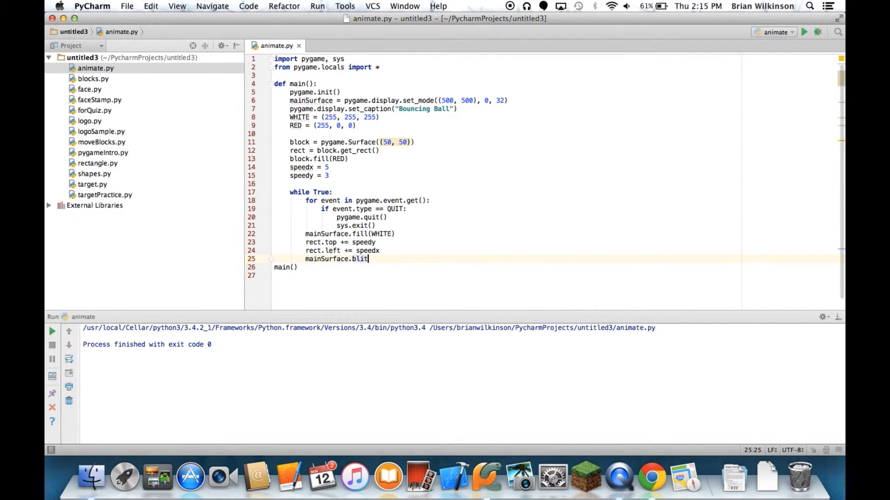
text((block, rect))
text(pygame.display.update())
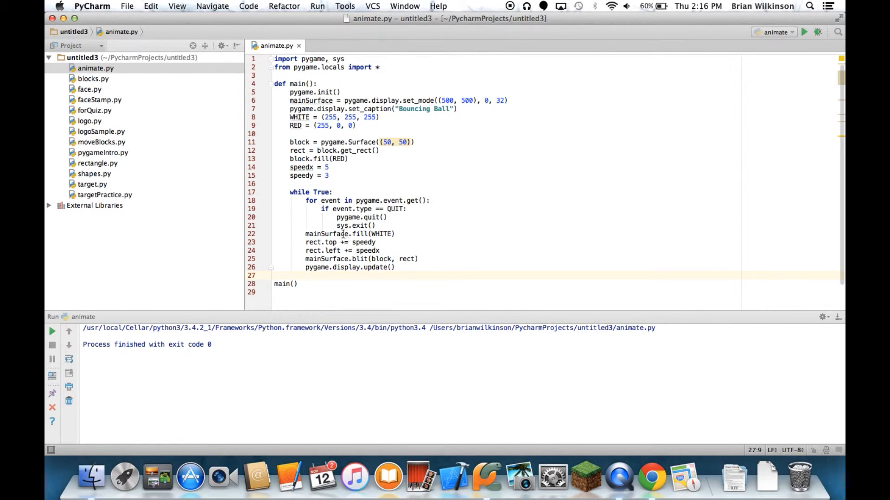
click(803, 32)
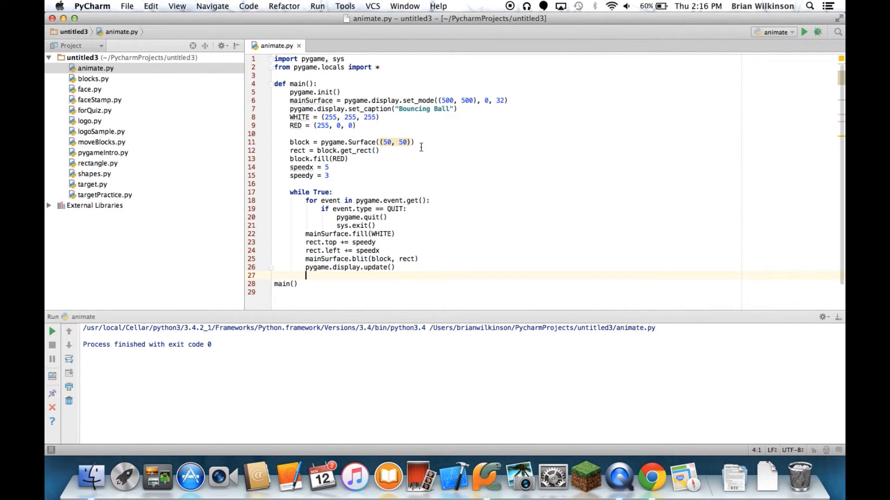
mouse_move(395, 252)
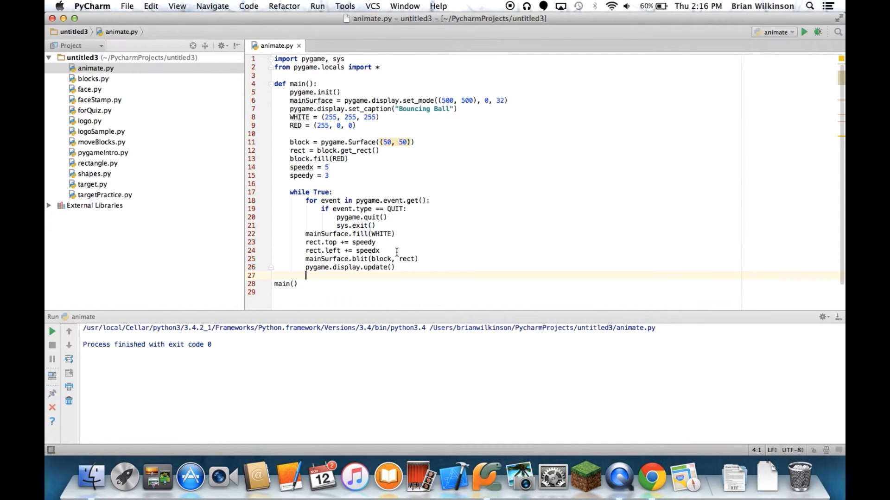
- Write the bounce check if block.top < 0 or block.bottom > 500: with an empty body
text(if block.top < 0 or block.bottom)
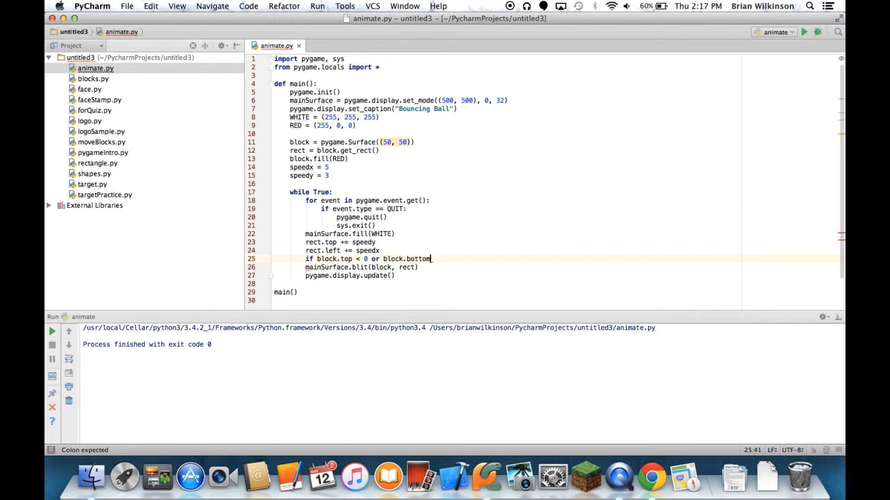
text(> 500:)
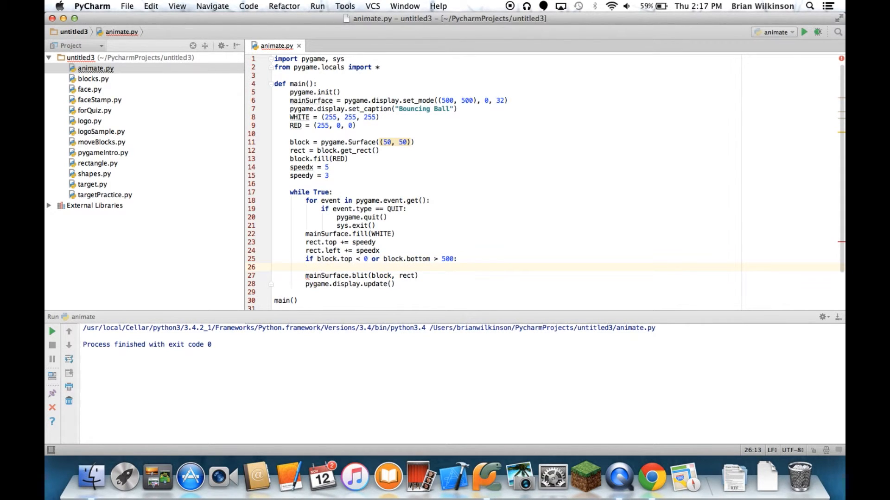